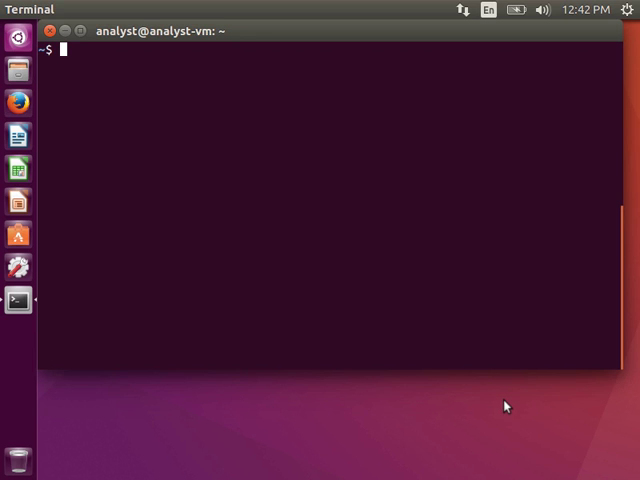
Step: Run rwfileinfo --version for SiLK 3.12.0 details, then rwfileinfo --help to review its fields and switches
type("rwfileinf")
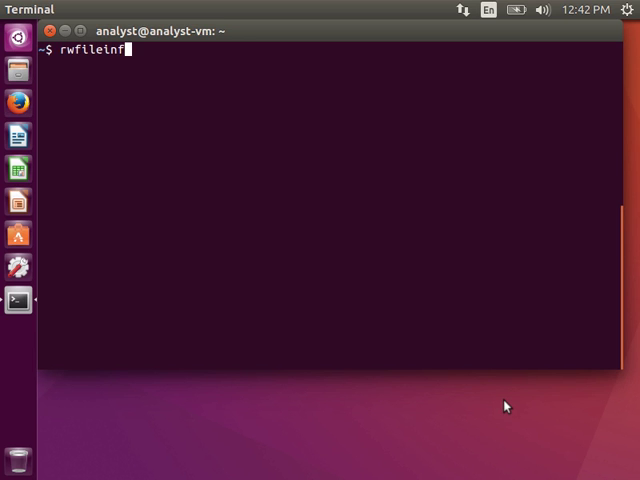
type("o --version")
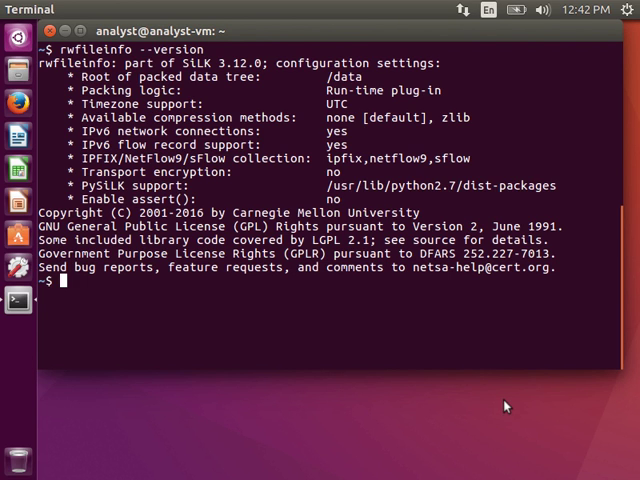
type("rwfi")
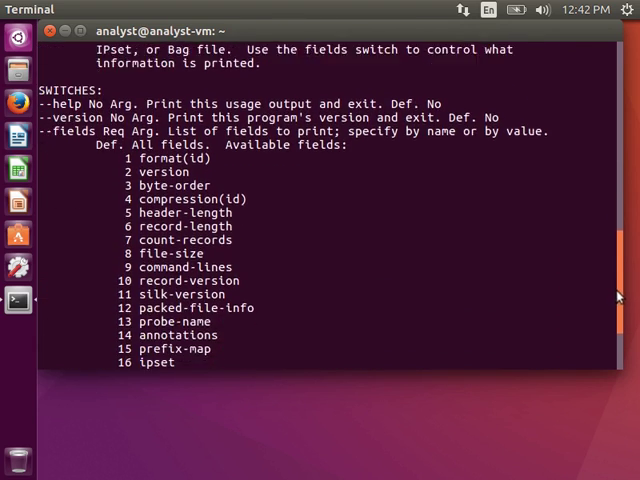
scroll("down", 3)
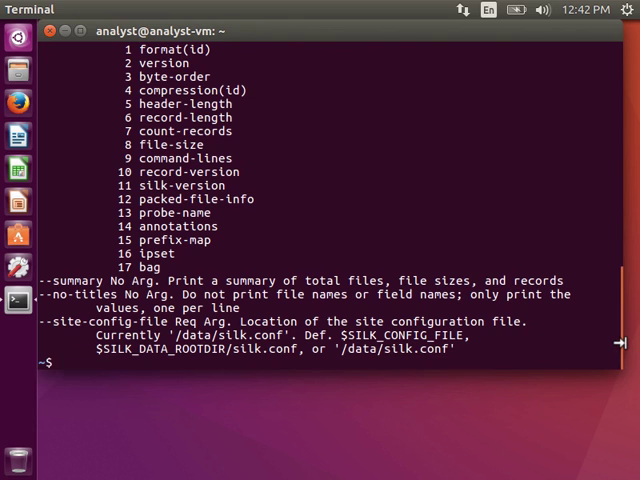
Step: Run rwfileinfo myfile.rw to print its format, 591539 records, size, command lines and annotation
type("rwfileinfo")
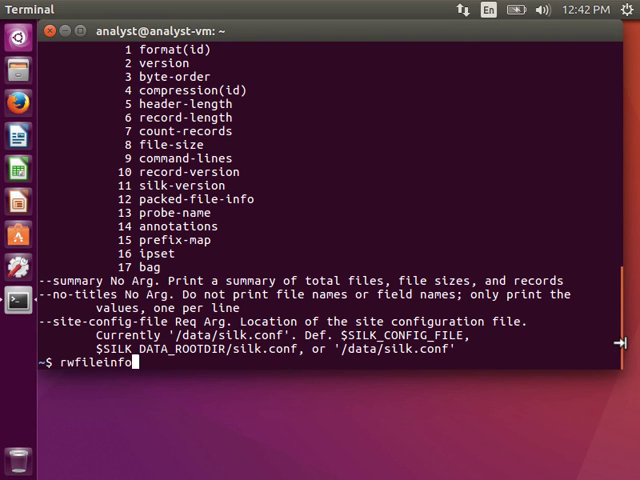
type("myfile.rw")
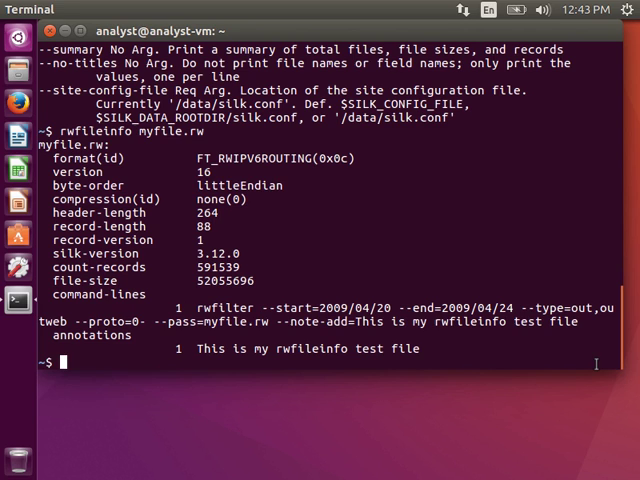
Step: Start a follow-up rwfileinfo myfile.rw query restricted with --fields=command
type("rwfileinfo myfile.rw --")
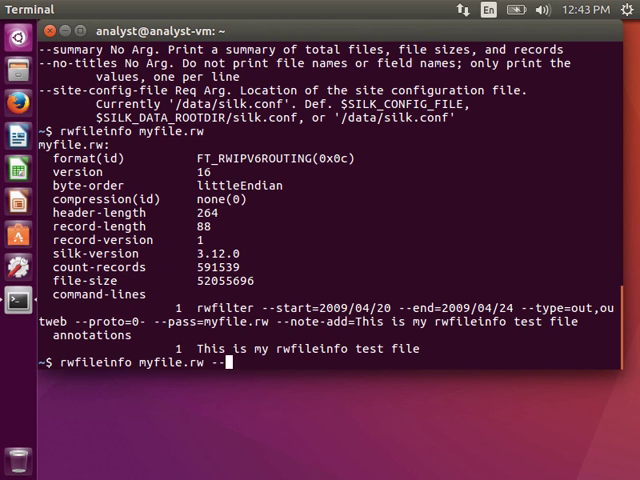
type("fields=")
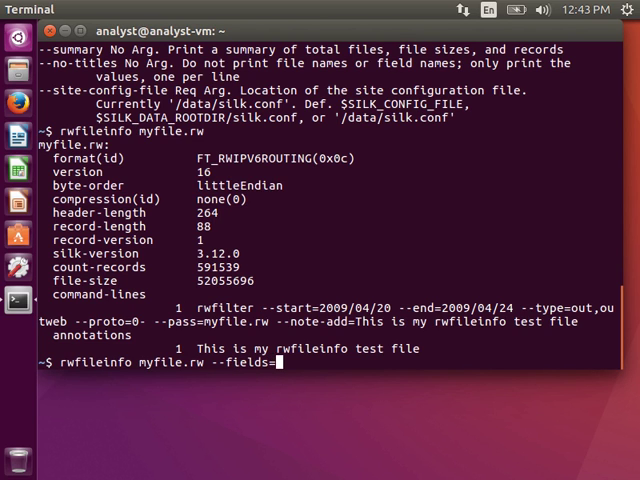
type("command")
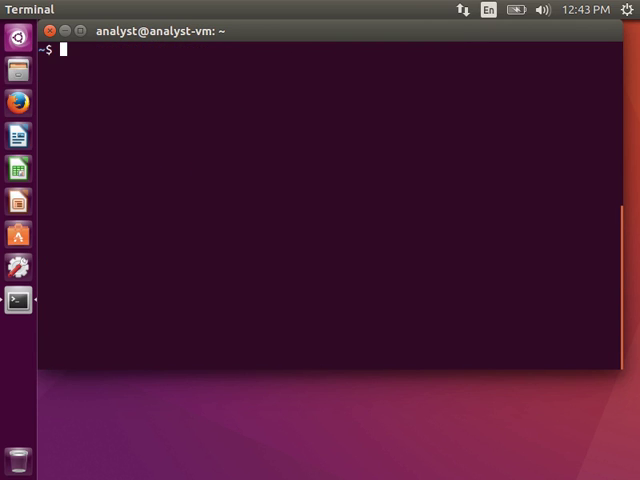
Step: Run rwfileinfo myfile.rw --fields=command,annotation to show only command history and annotation
type("rwfileinfo myfile.rw --fields=command")
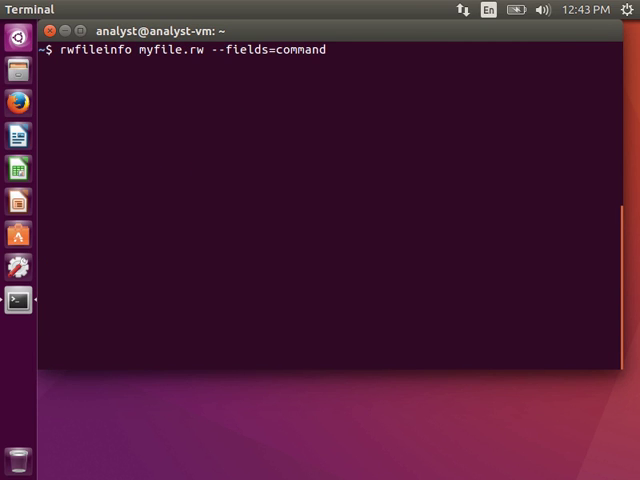
type(",annot")
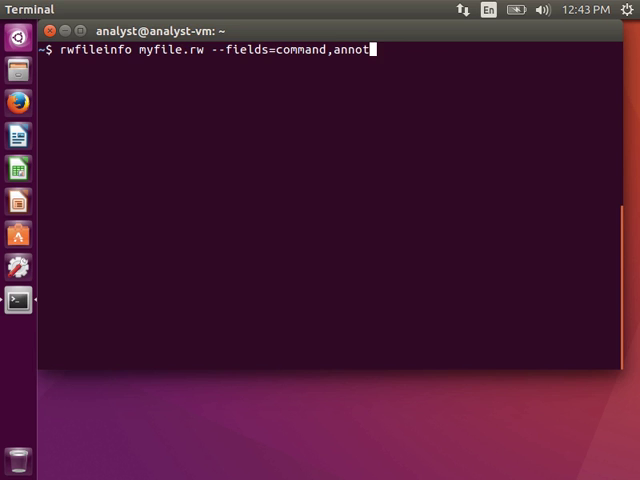
type("ation")
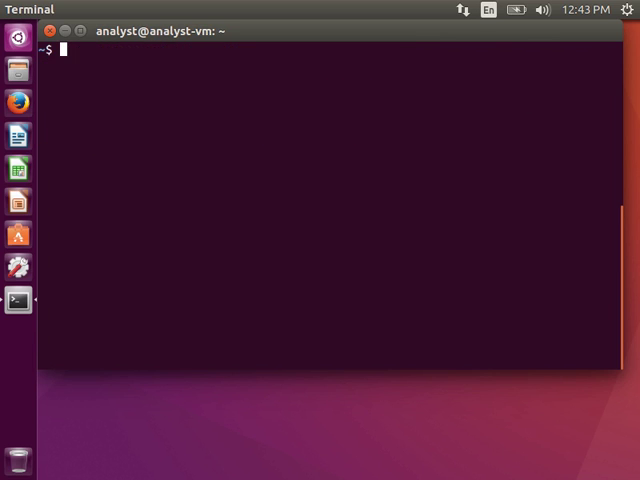
Step: Run rwfileinfo myfile.rw --summary for totals, then ls -l to list the home directory files
type("rwfileinfo")
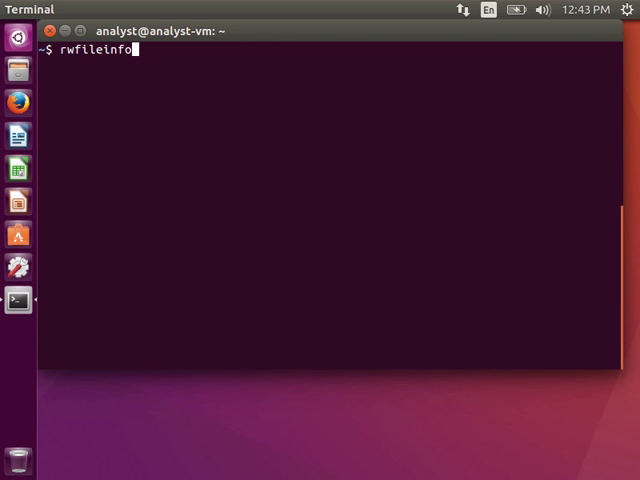
type("myfile.rw")
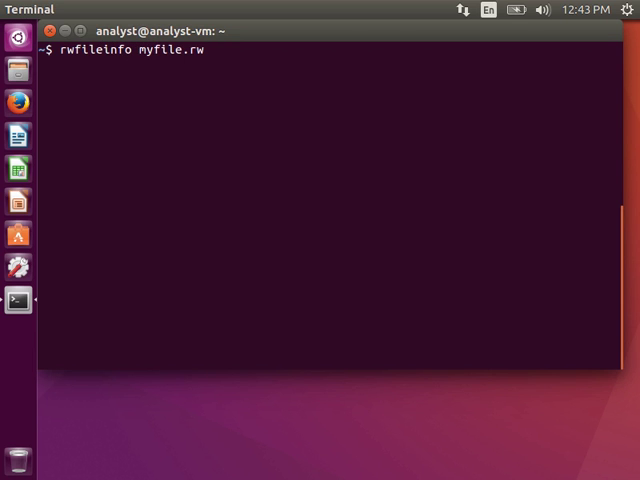
type("--summary")
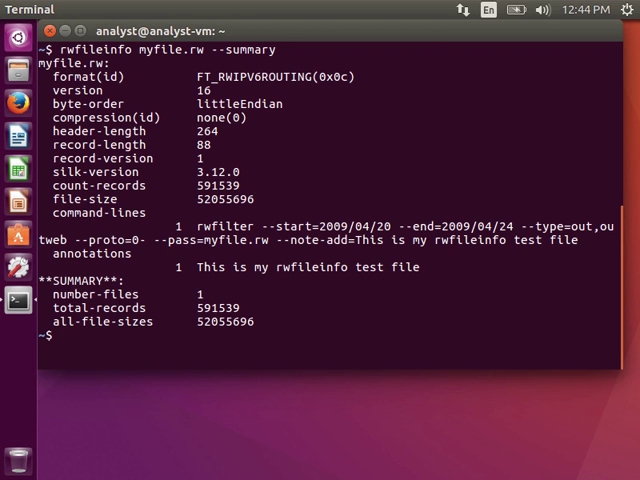
type("ls -l")
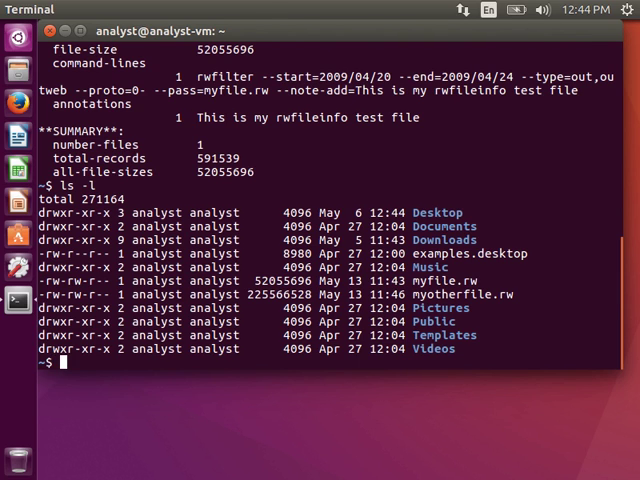
Step: Run rwfileinfo on myotherfile.rw and review its metadata output
type("rwfileinfo myfile.rw m")
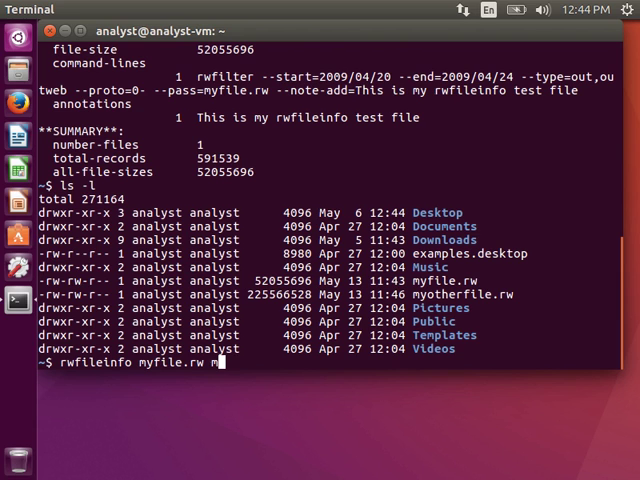
type("yotherfile.rw")
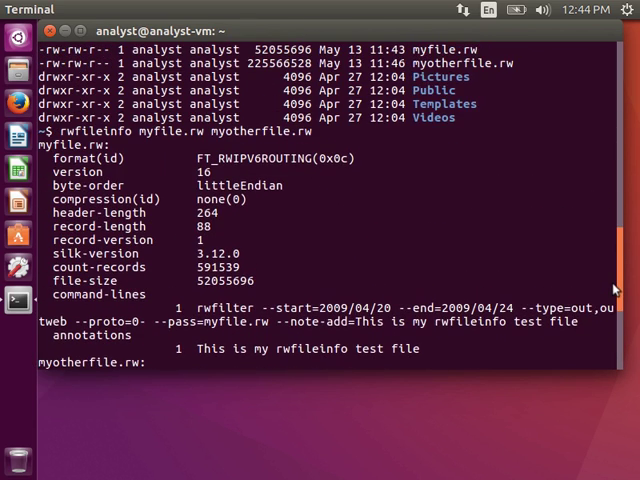
scroll("down", 3)
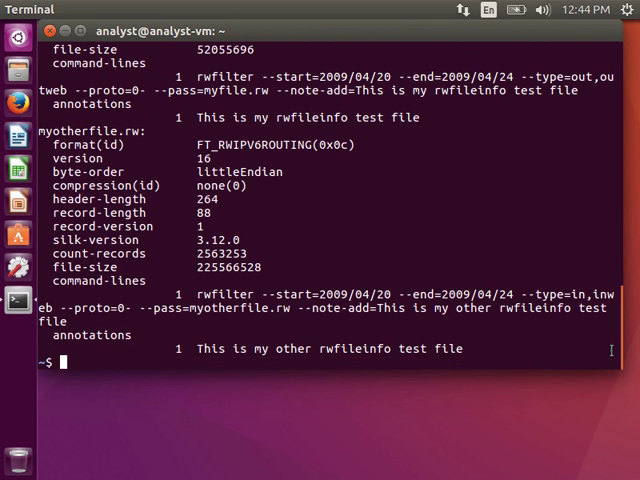
Step: Run rwfileinfo myfile.rw myotherfile.rw --summary, totaling 2 files and 3154792 records, then clear
type("rwfileinfo myfile.rw myotherfile.rw")
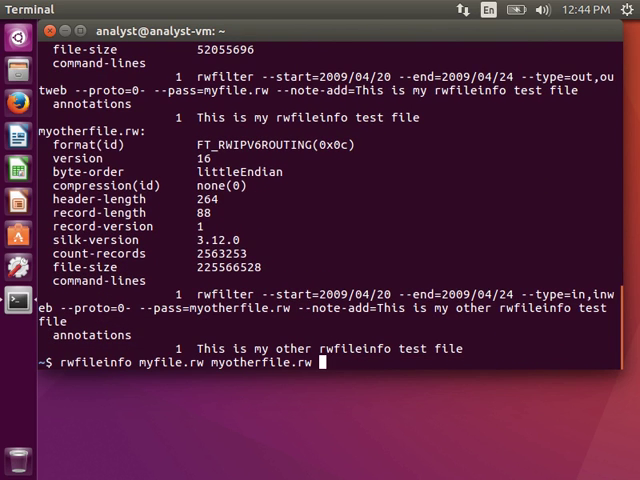
type("--su")
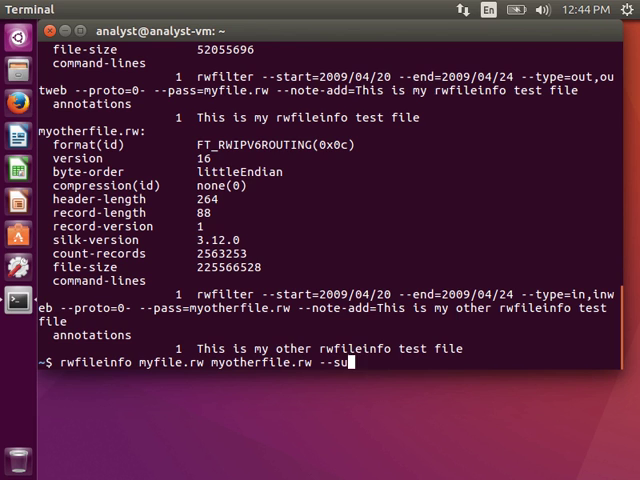
type("mmary")
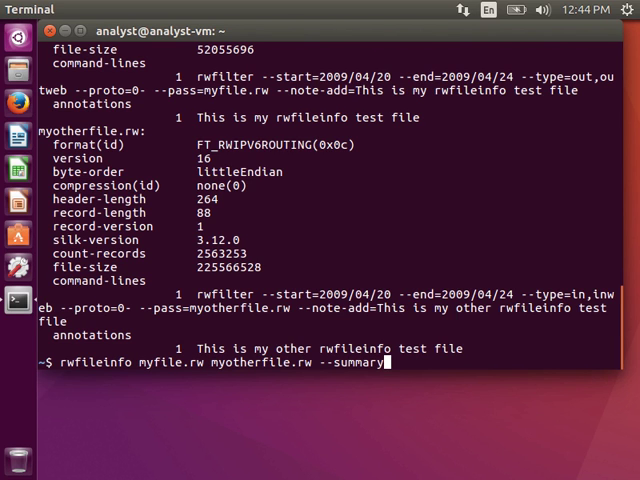
key("Return")
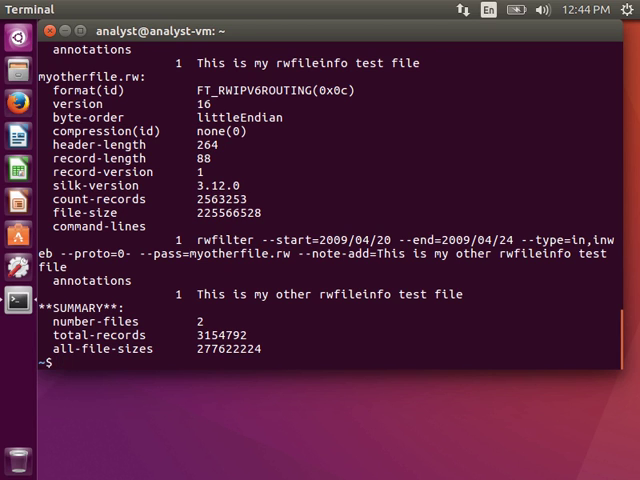
type("clear")
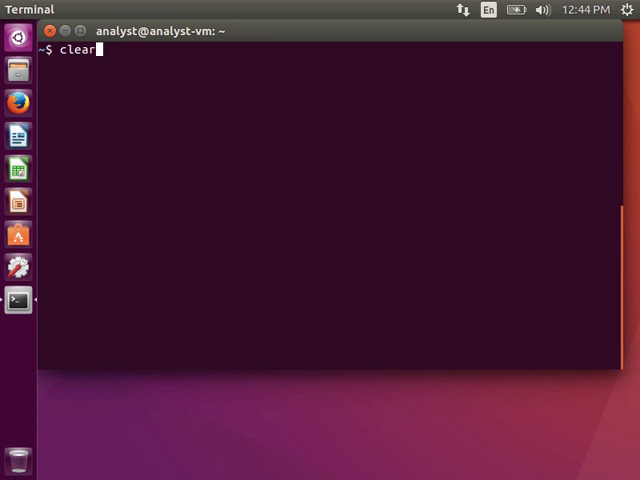
Step: Run the two-file --summary with --fields=count-records, showing 591539 and 2563253 records, 3154792 total
type("rwfileinfo myfile.rw myotherfile.rw --summary")
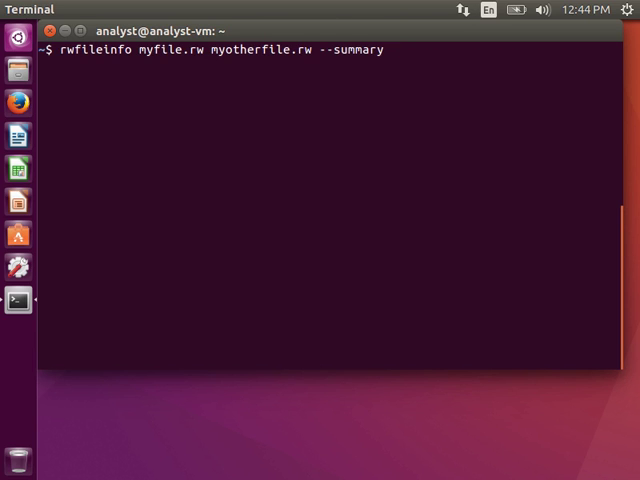
type("--fields=")
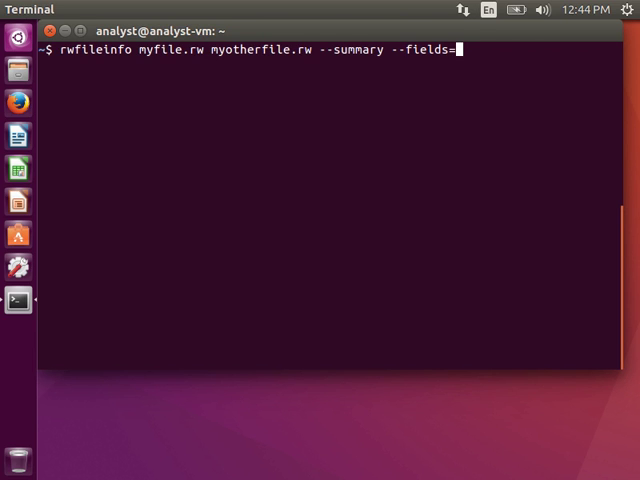
type("count")
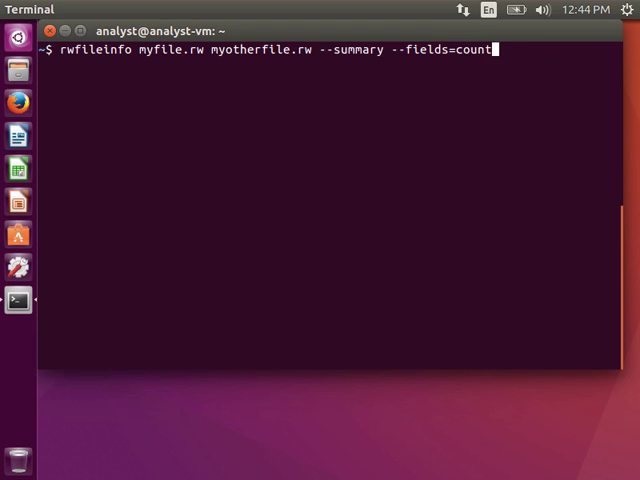
type("-records")
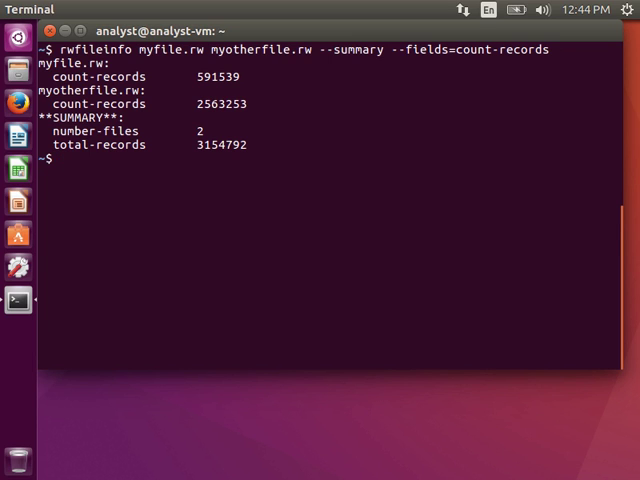
type("cle")
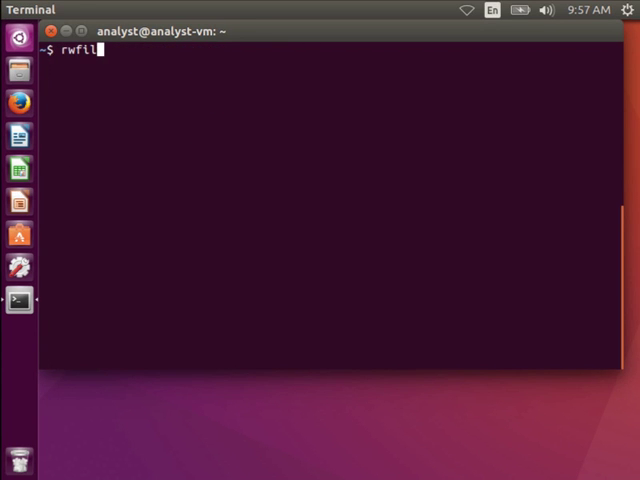
type("einfo")
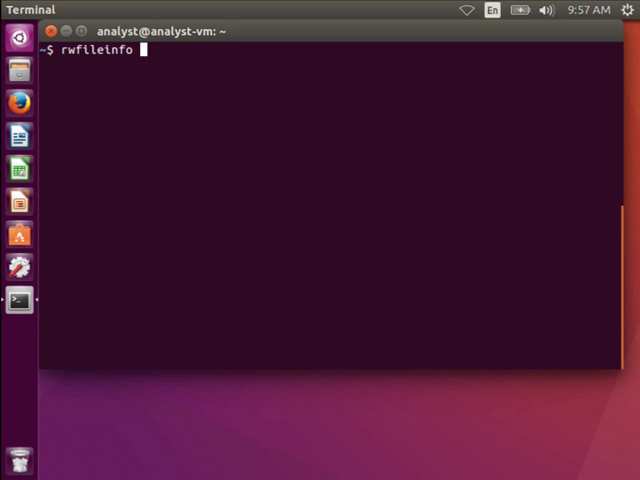
type("mysips.")
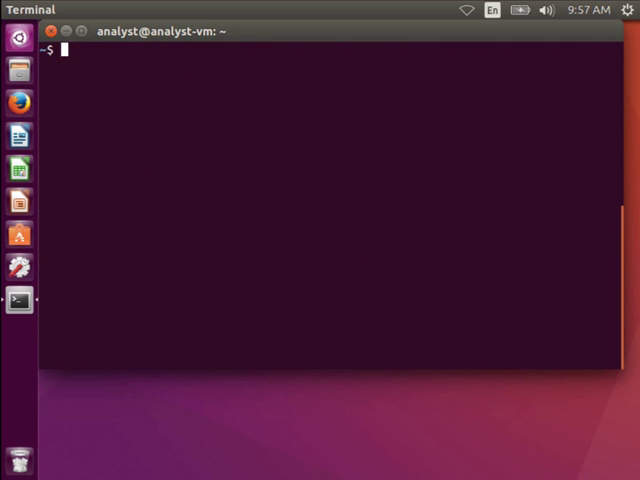
Step: Run rwfileinfo mysippackets.bag to show its FT_RWBAG format, 363 records and creating rwbag command
type("rwfil")
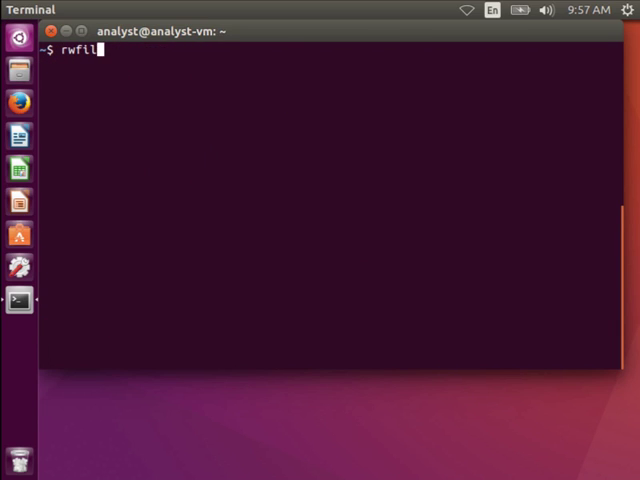
type("einfo")
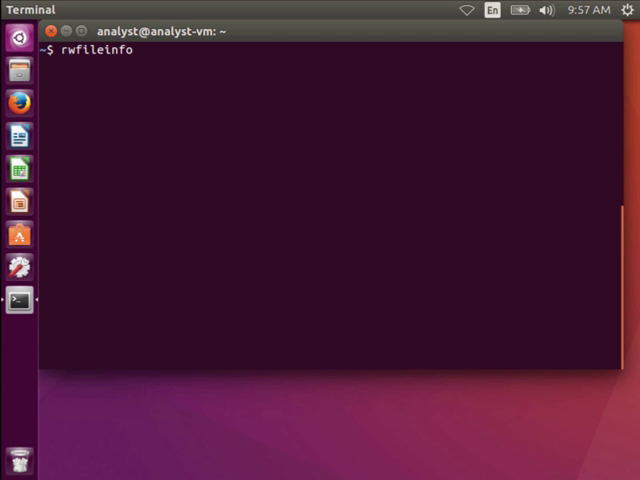
type("mysippackets.bag")
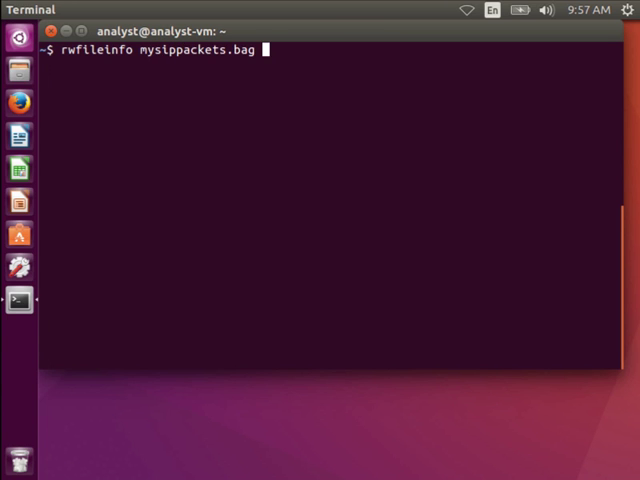
key("Return")
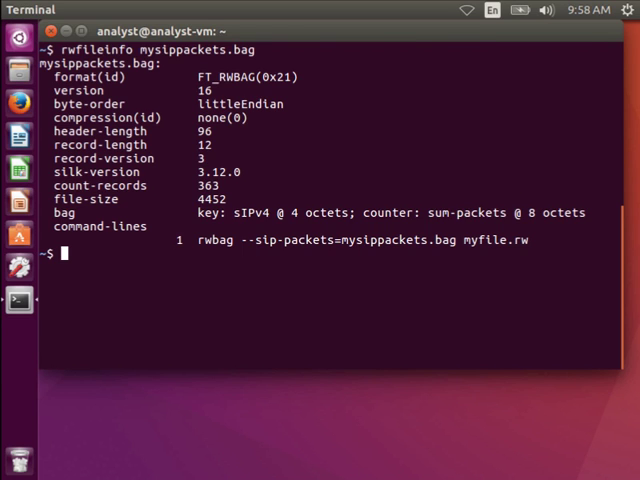
Step: Enter rwfileinfo mypmap.pmap at the prompt without running it yet
type("rw")
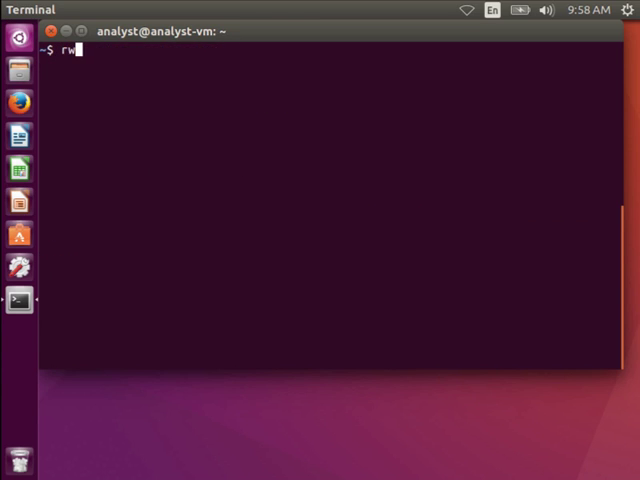
type("fileinfo")
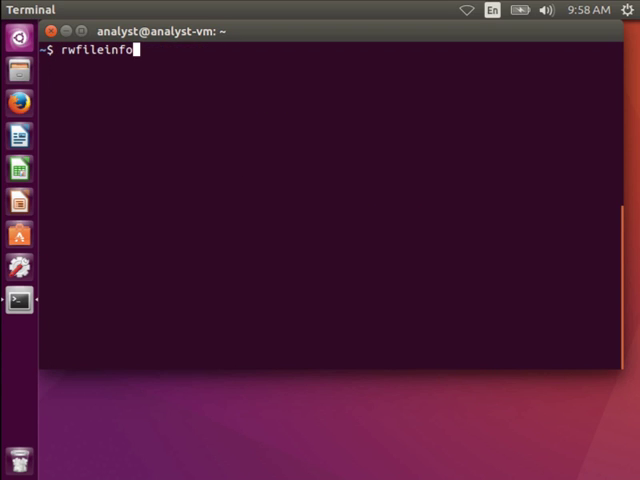
type("myp")
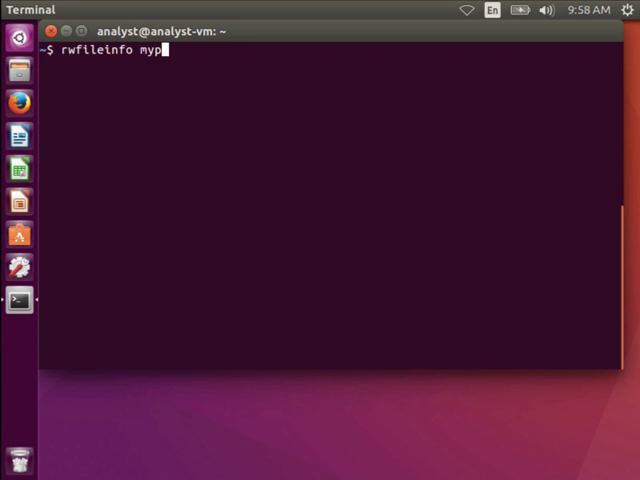
type("map.pmap")
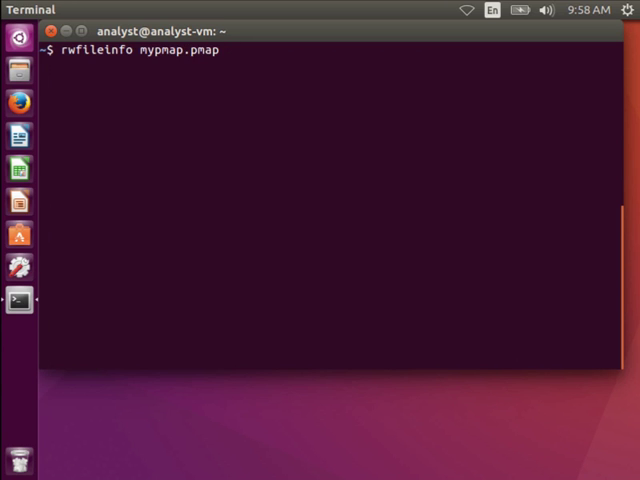